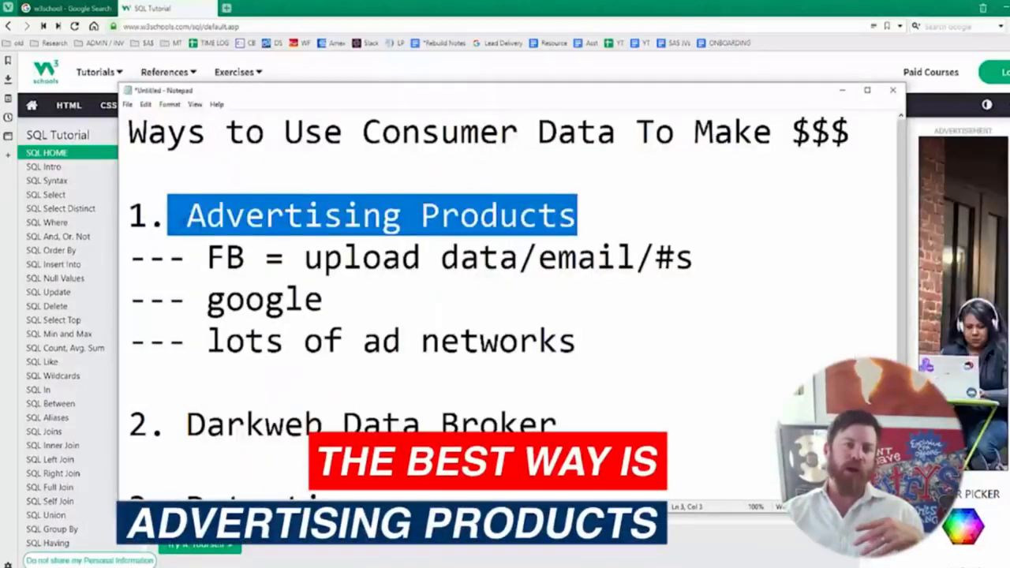
left_click(189, 215)
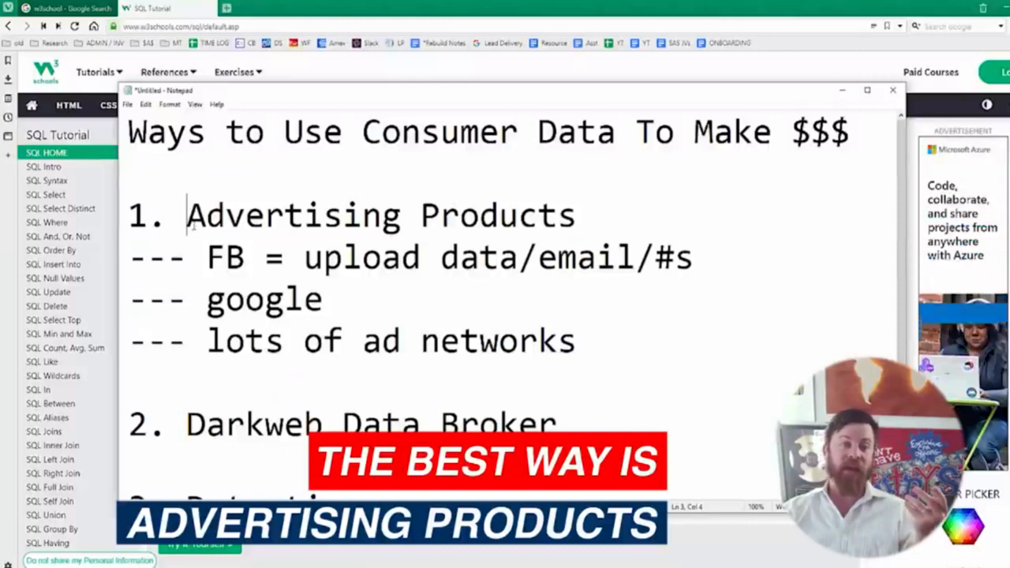
left_click_drag(205, 214, 576, 215)
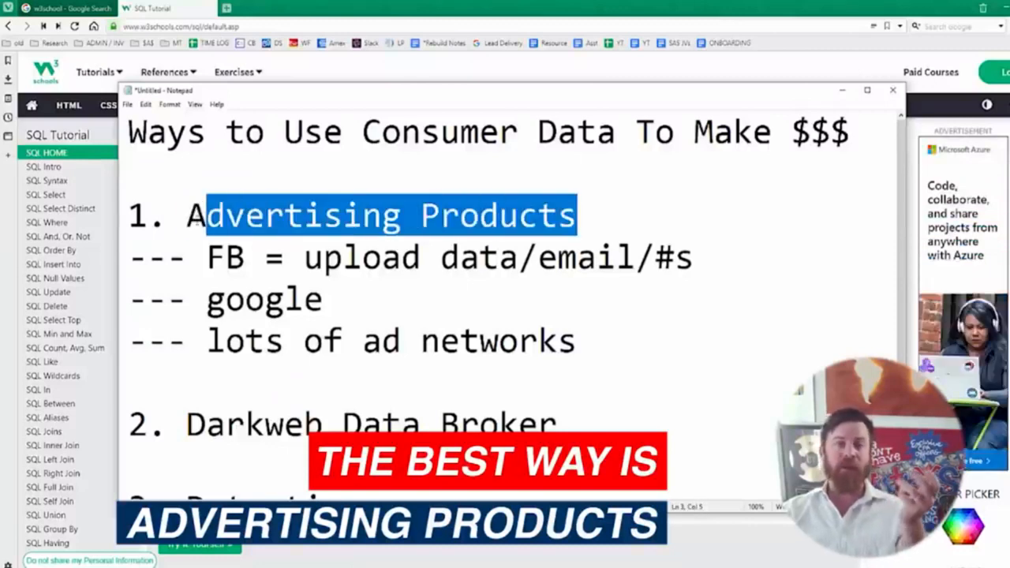